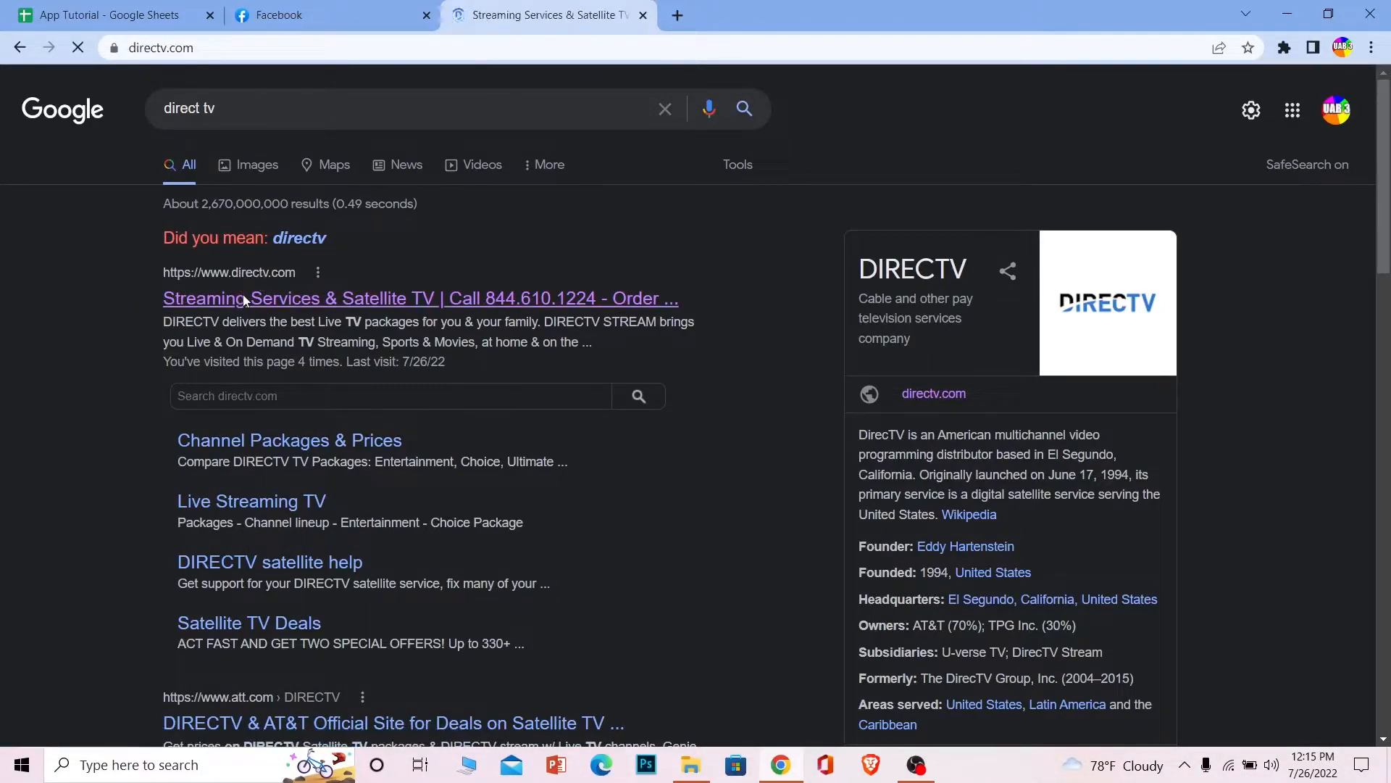
# Open the official DIRECTV 'Streaming Services & Satellite TV' result from the Google results.
pyautogui.click(242, 299)
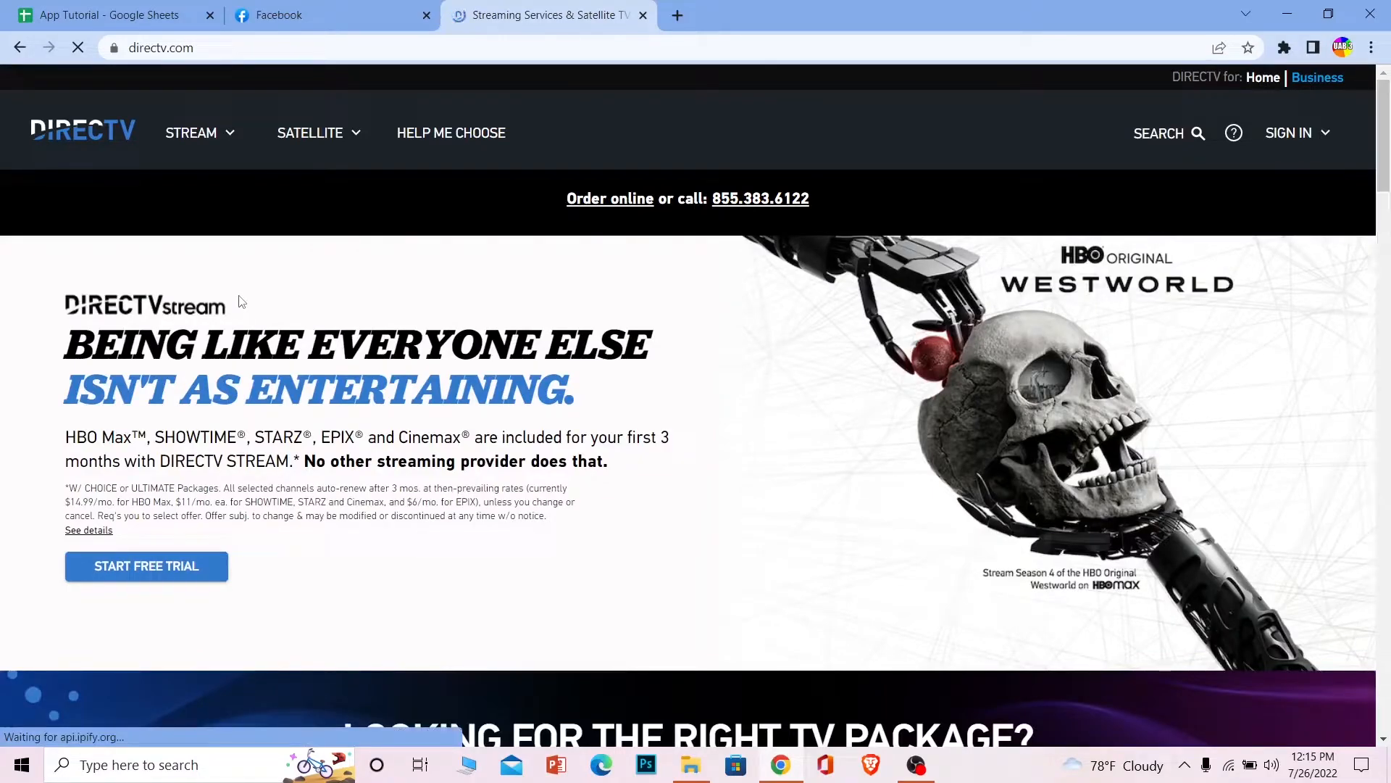
pyautogui.moveTo(21, 458)
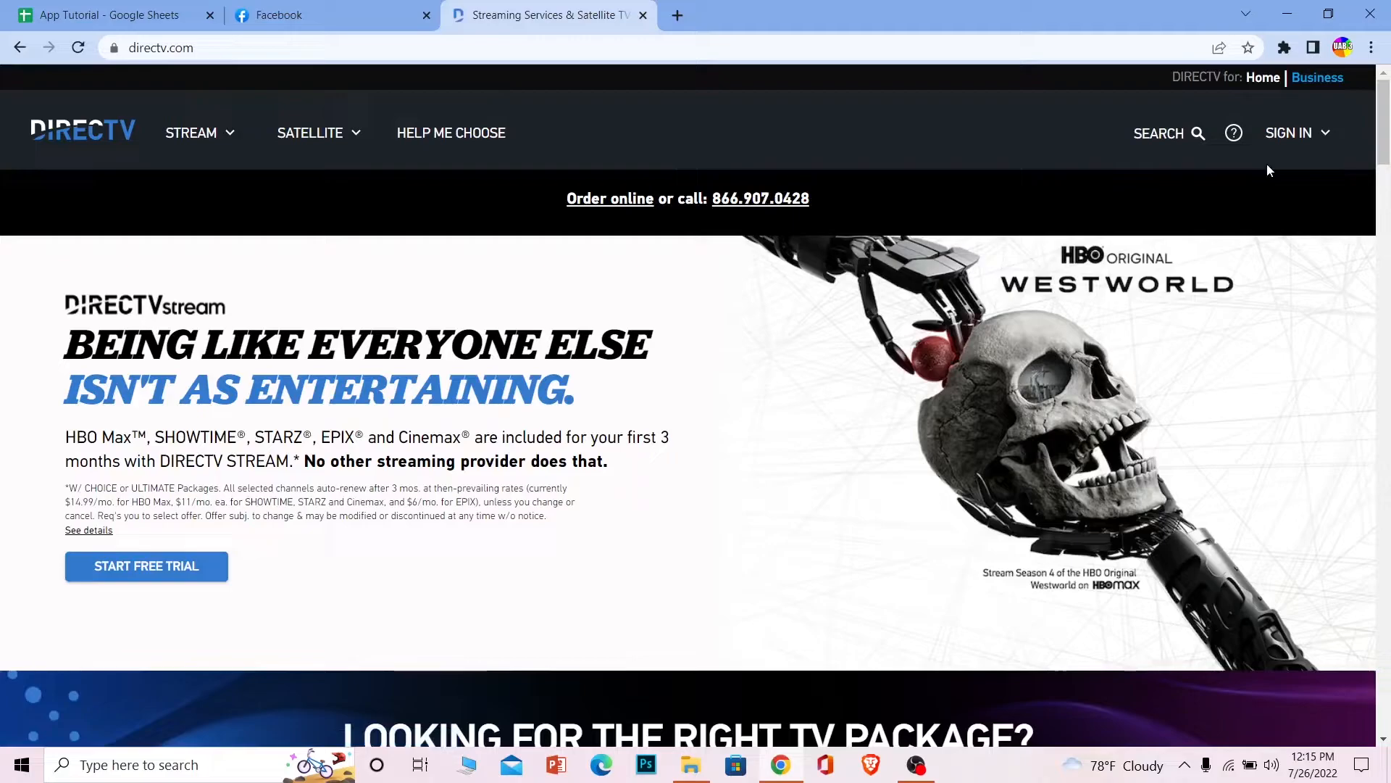
pyautogui.moveTo(1292, 134)
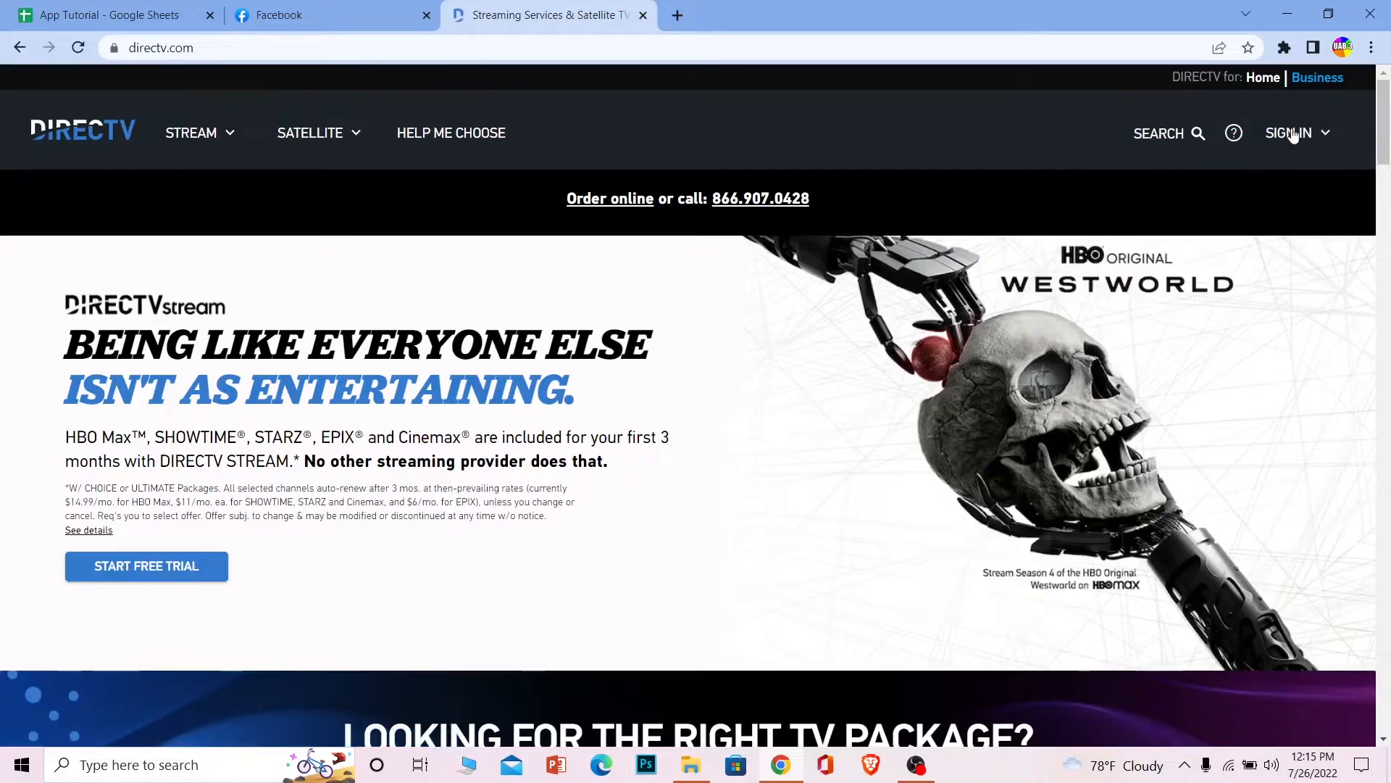
pyautogui.click(1289, 133)
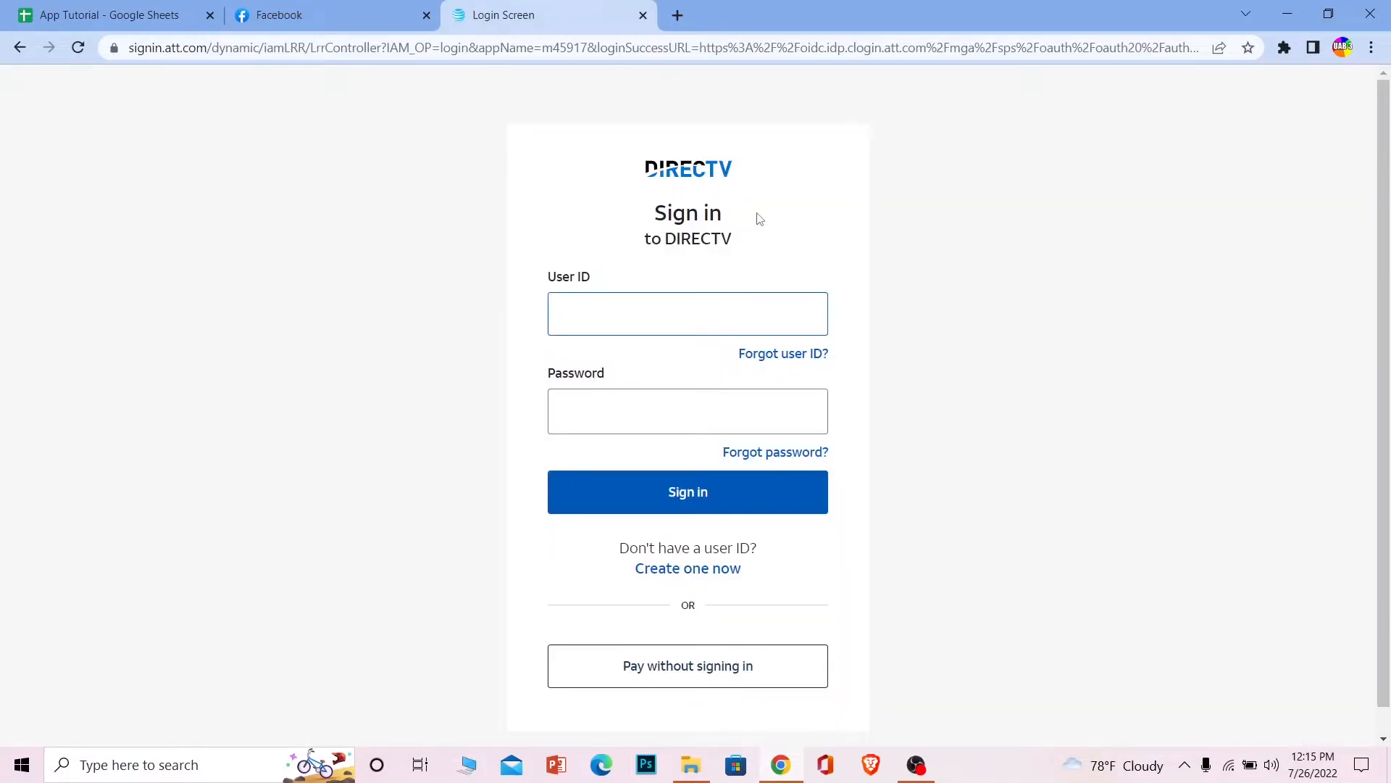
pyautogui.write('jayalto')
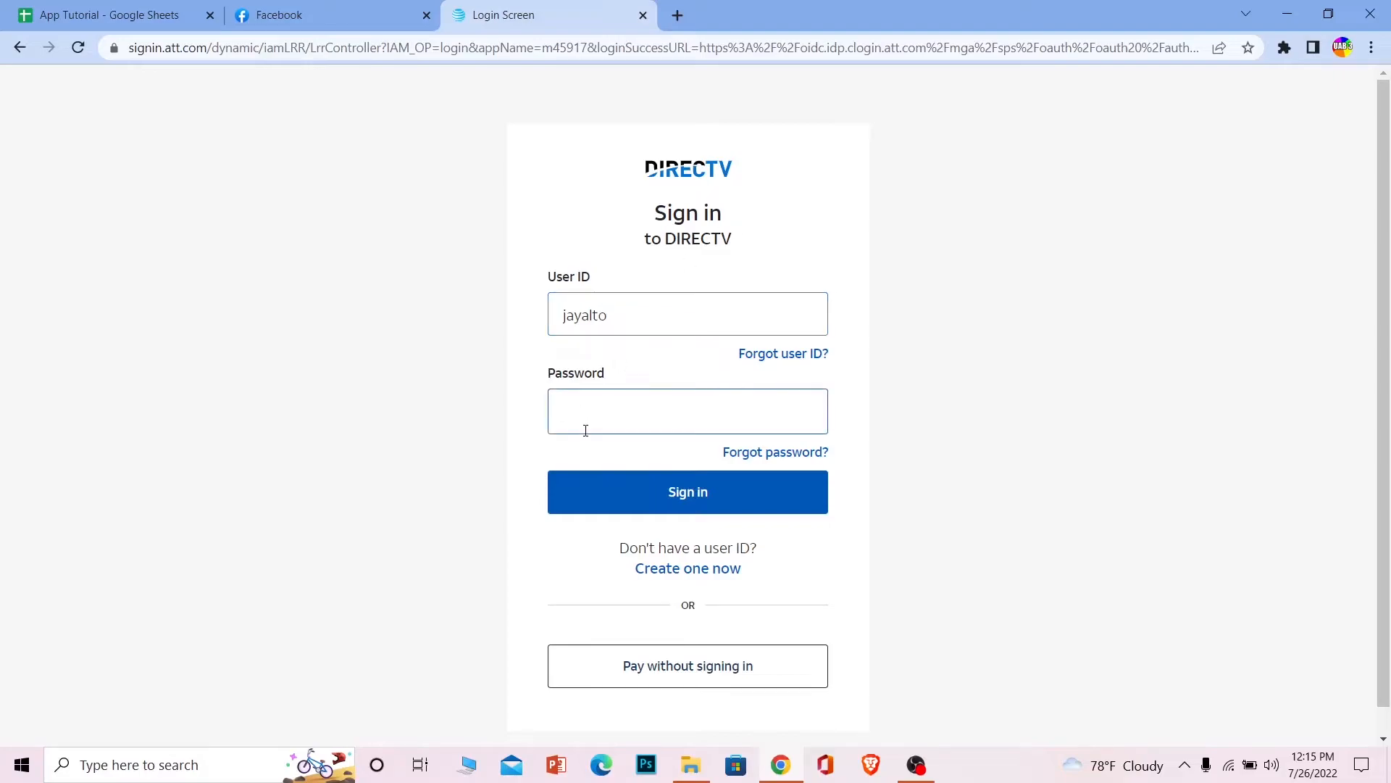
pyautogui.write('••••••••')
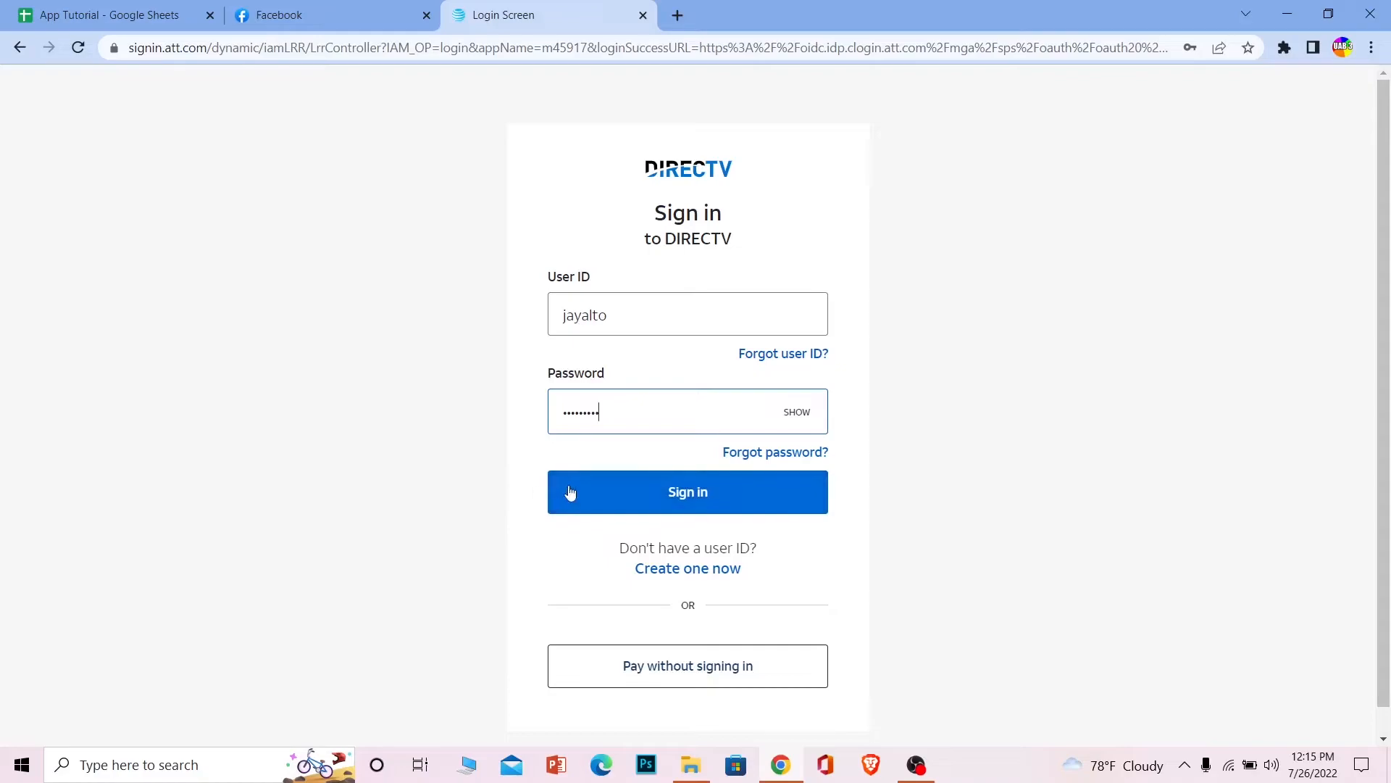
pyautogui.moveTo(635, 292)
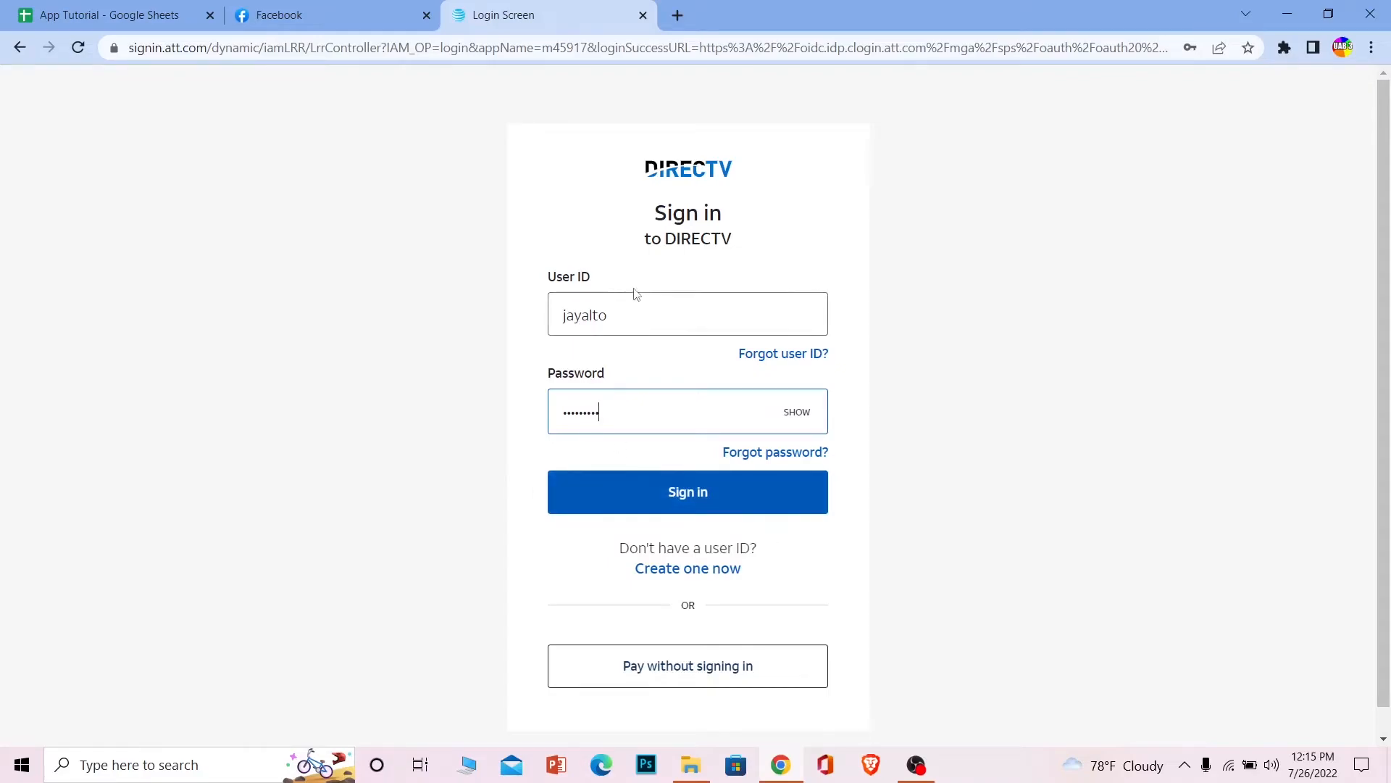
pyautogui.moveTo(680, 353)
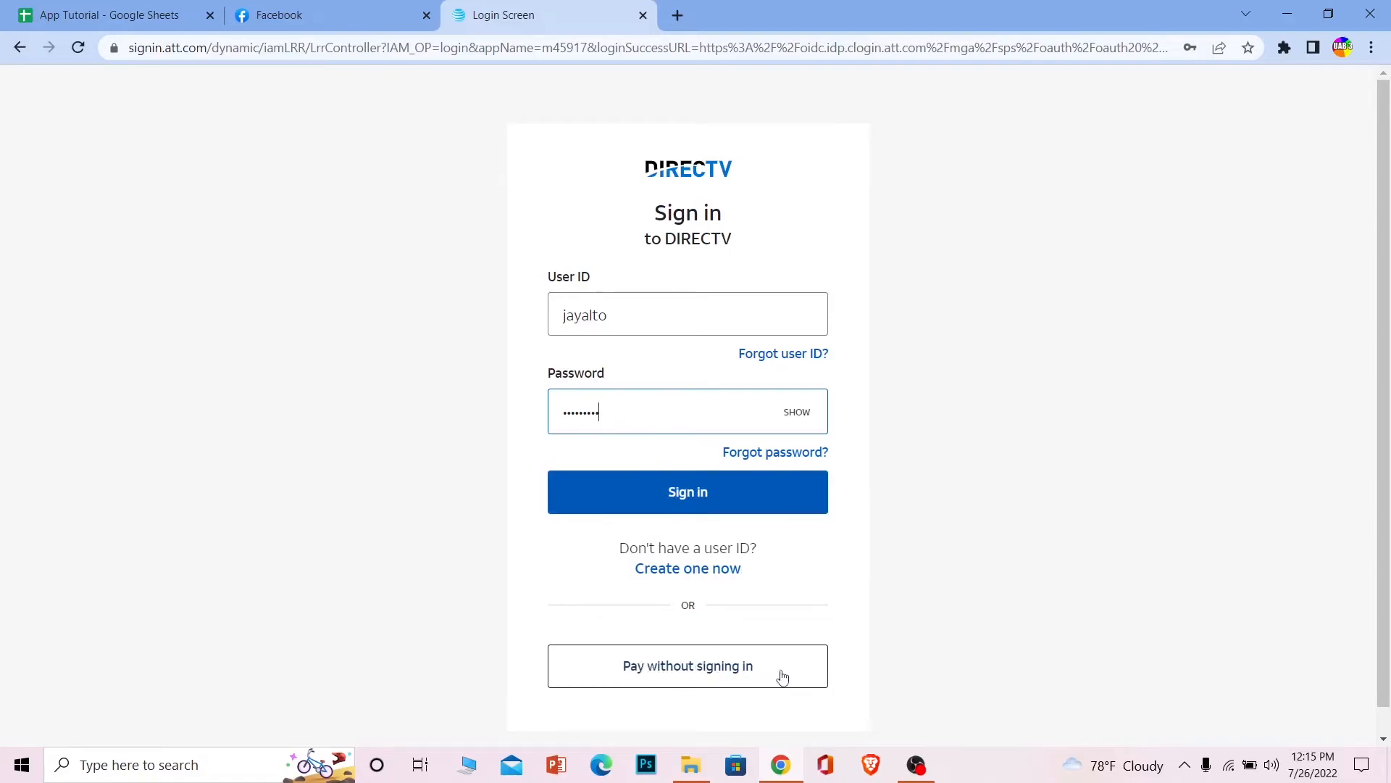
pyautogui.moveTo(748, 695)
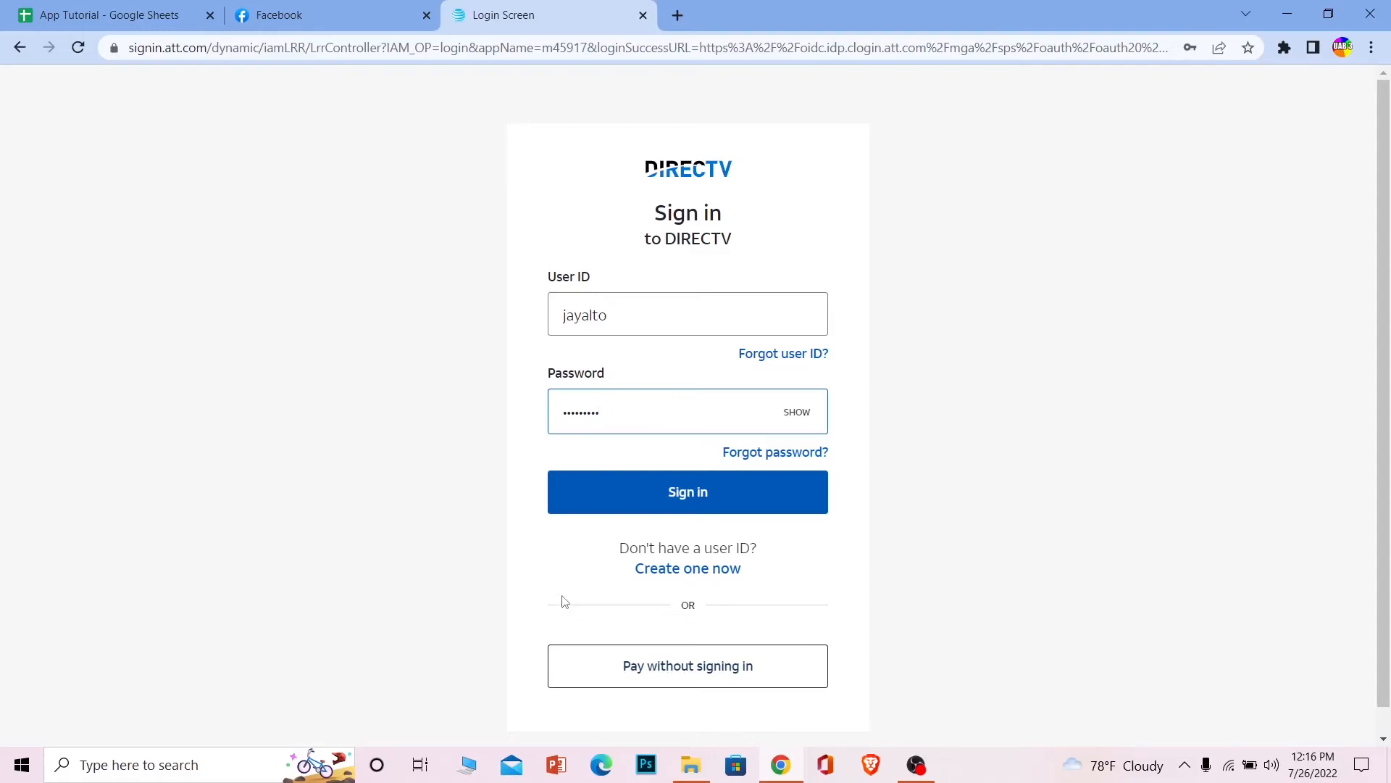
pyautogui.moveTo(566, 594)
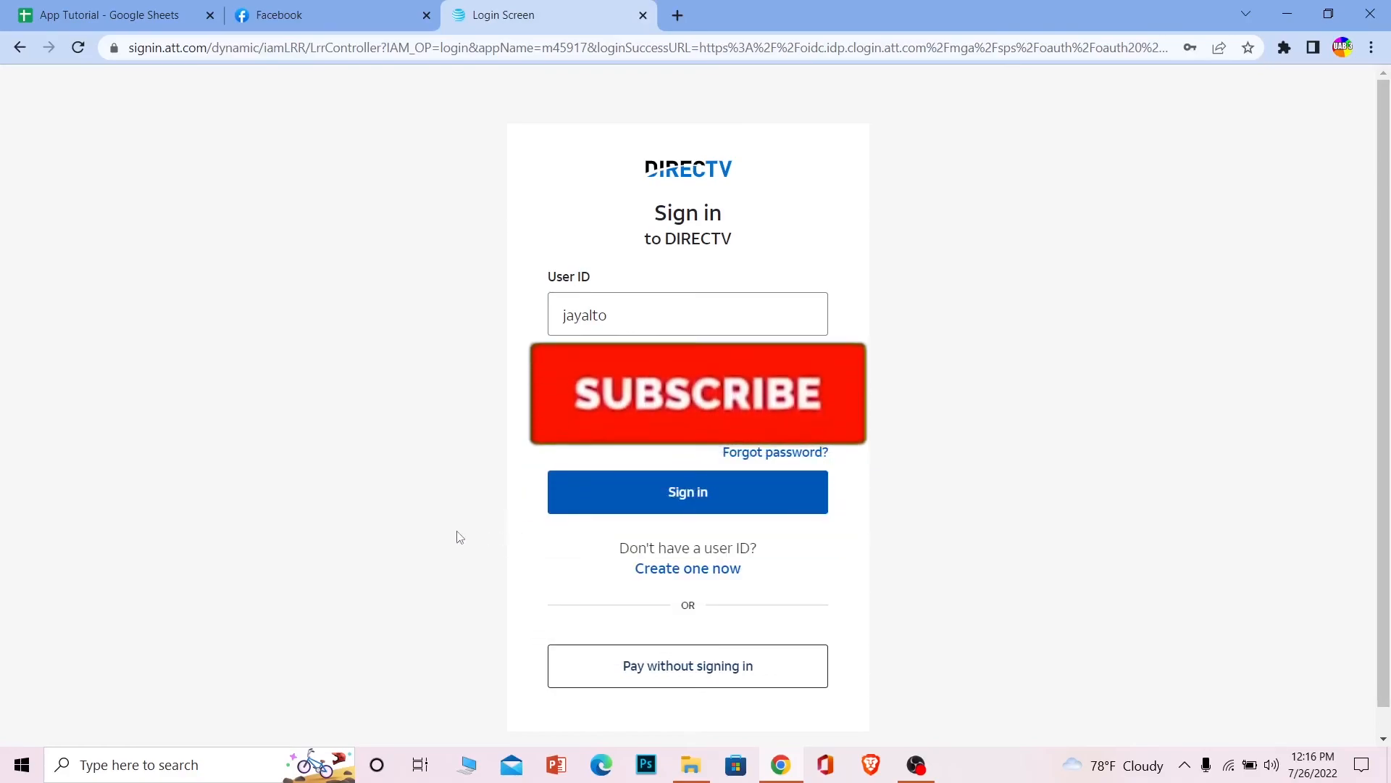
pyautogui.click(687, 395)
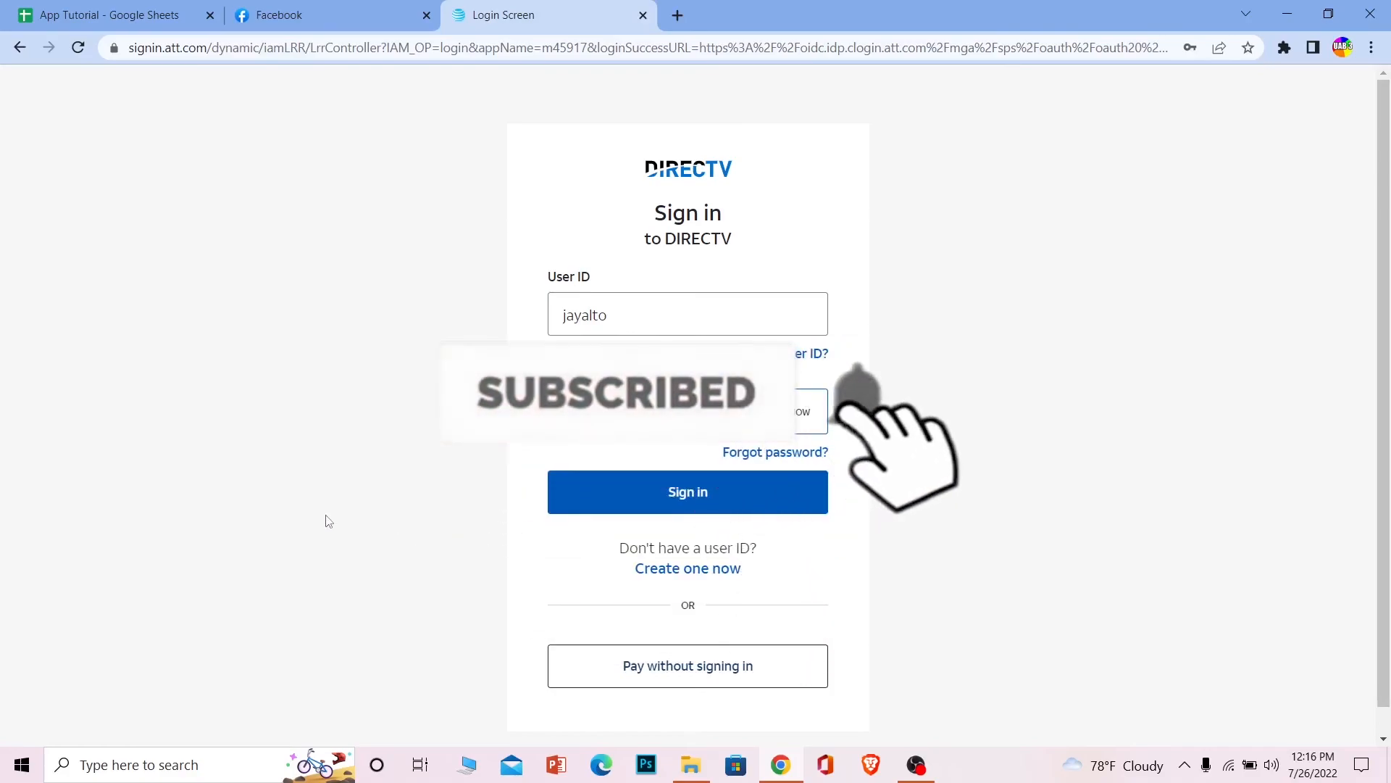